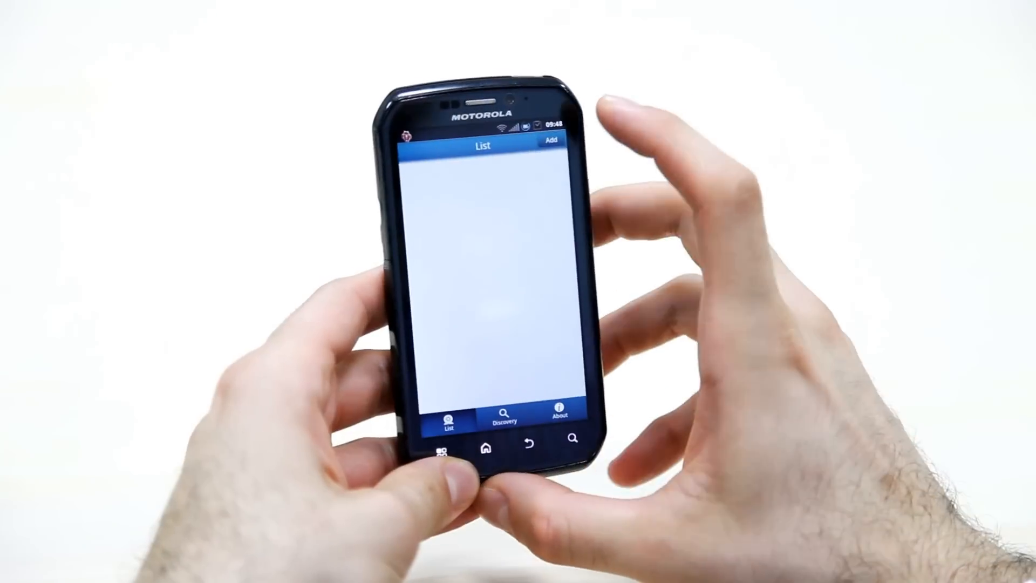
# Begin adding a camera from the List screen to reach the Wi-Fi network list
pyautogui.click(551, 141)
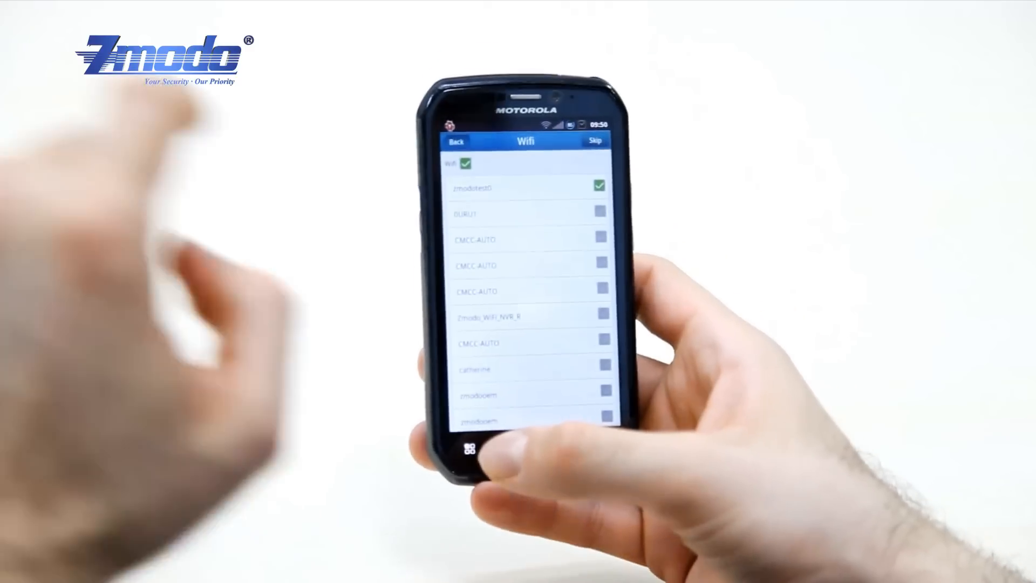
# Select the zmodotest0 network and enter its Wi-Fi password
pyautogui.click(525, 189)
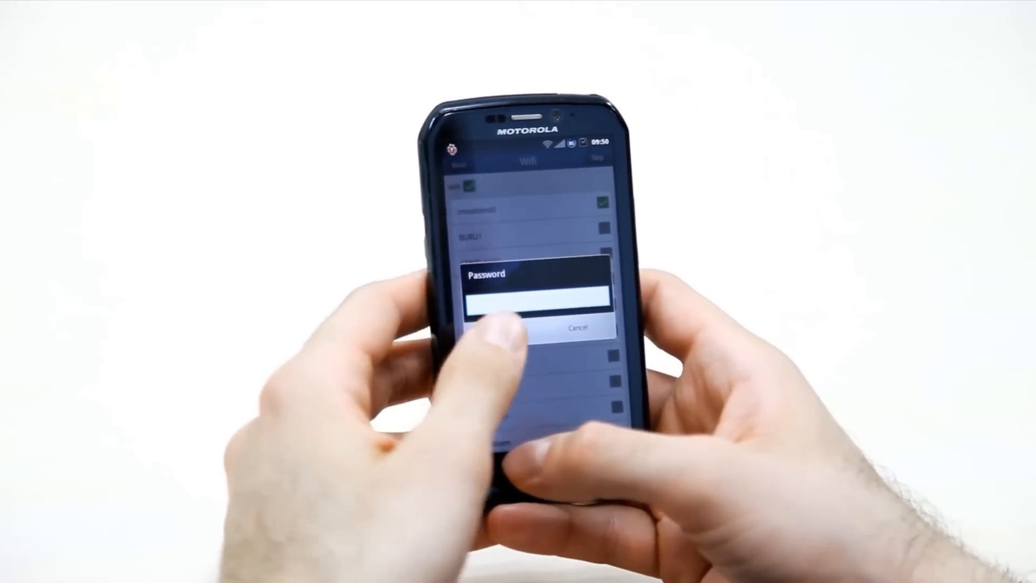
pyautogui.click(536, 305)
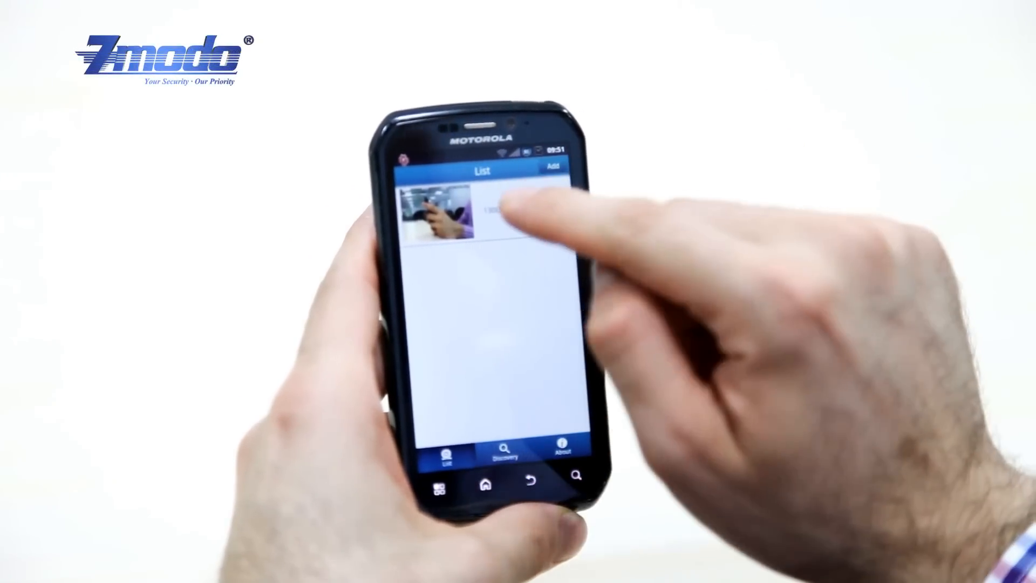
# Open the new camera and acknowledge the default-password warning to reach Password settings
pyautogui.click(462, 211)
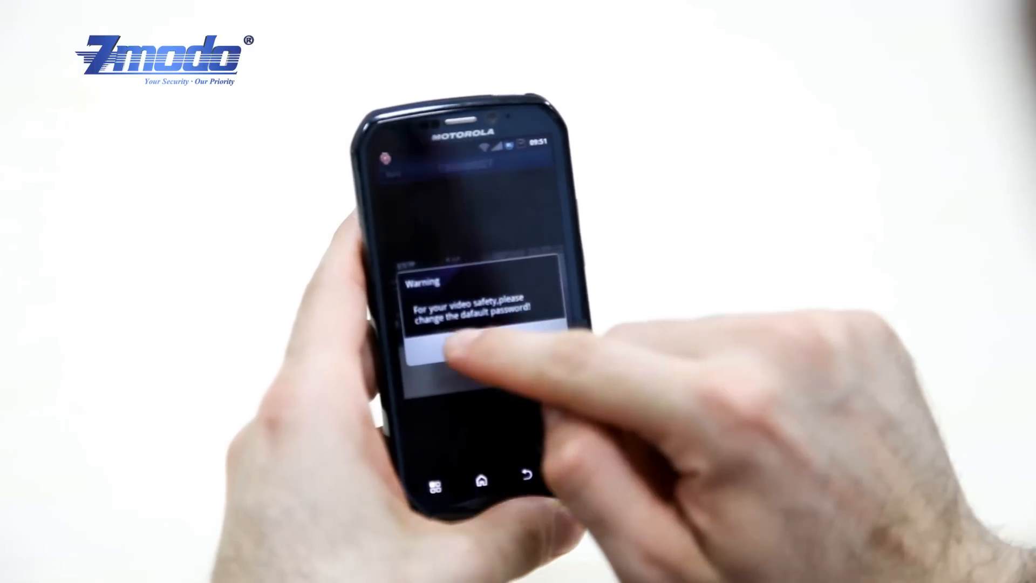
pyautogui.click(471, 356)
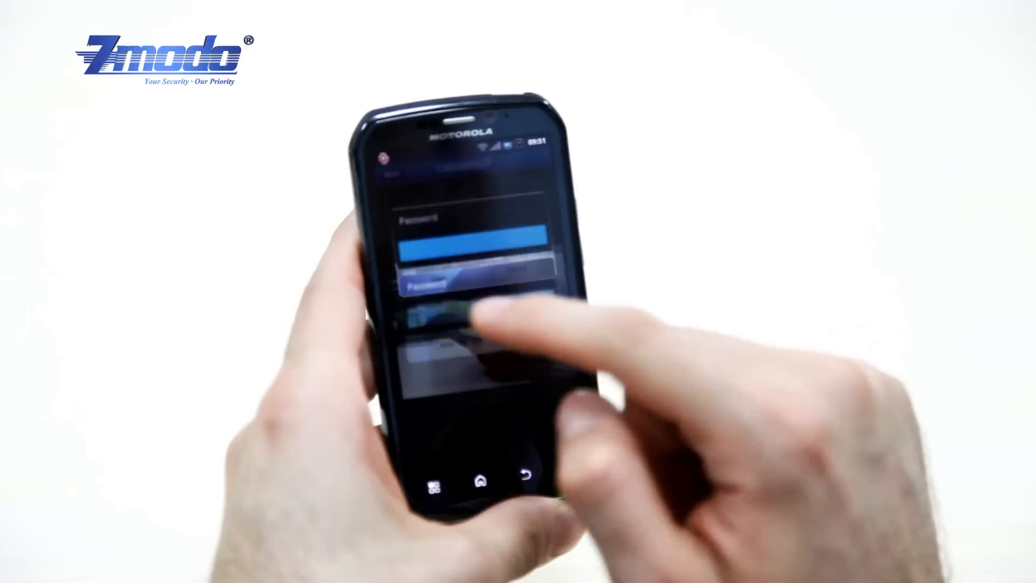